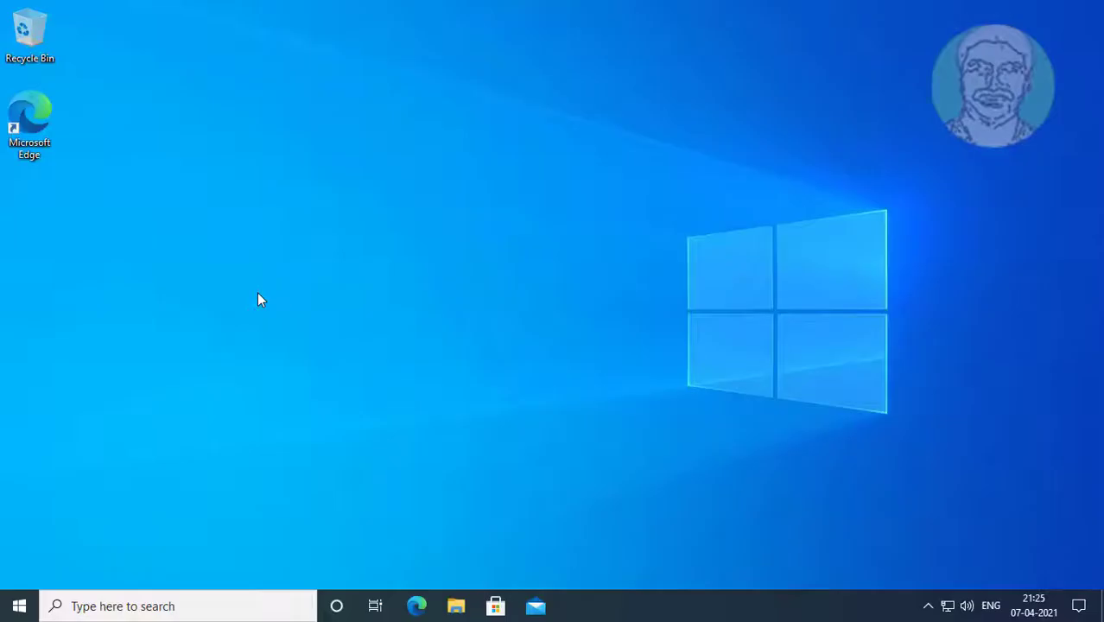
pyautogui.moveTo(19, 605)
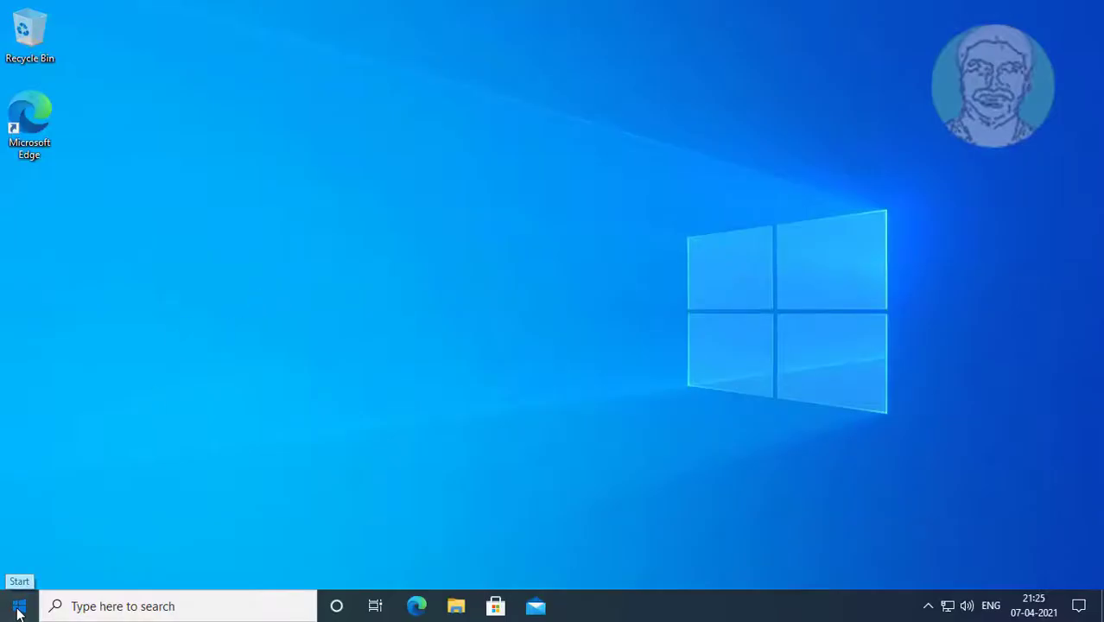
# Step: Open Windows Settings from the Start menu and maximize it at the home page
pyautogui.click(14, 602)
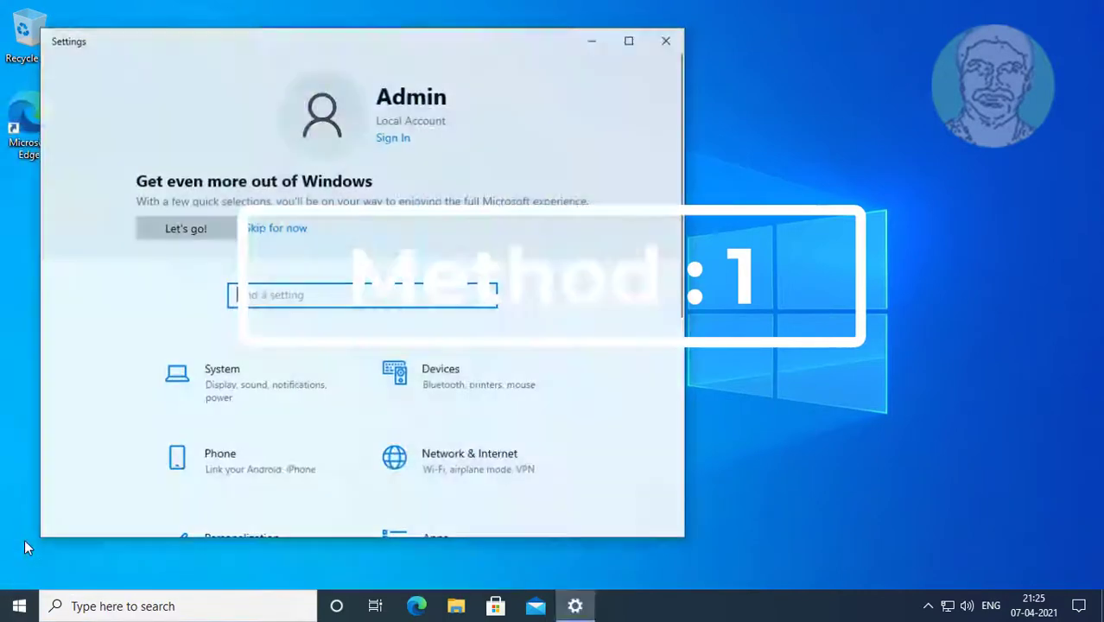
pyautogui.click(629, 41)
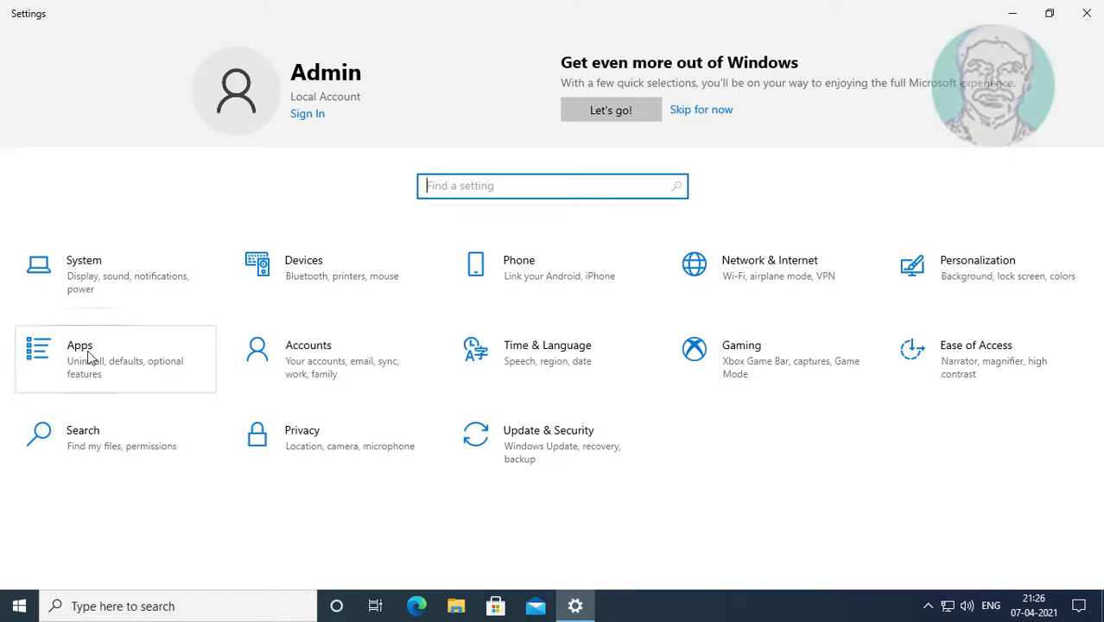
# Step: In Apps & features, search 'store' and expand the Microsoft Store entry's options
pyautogui.click(83, 360)
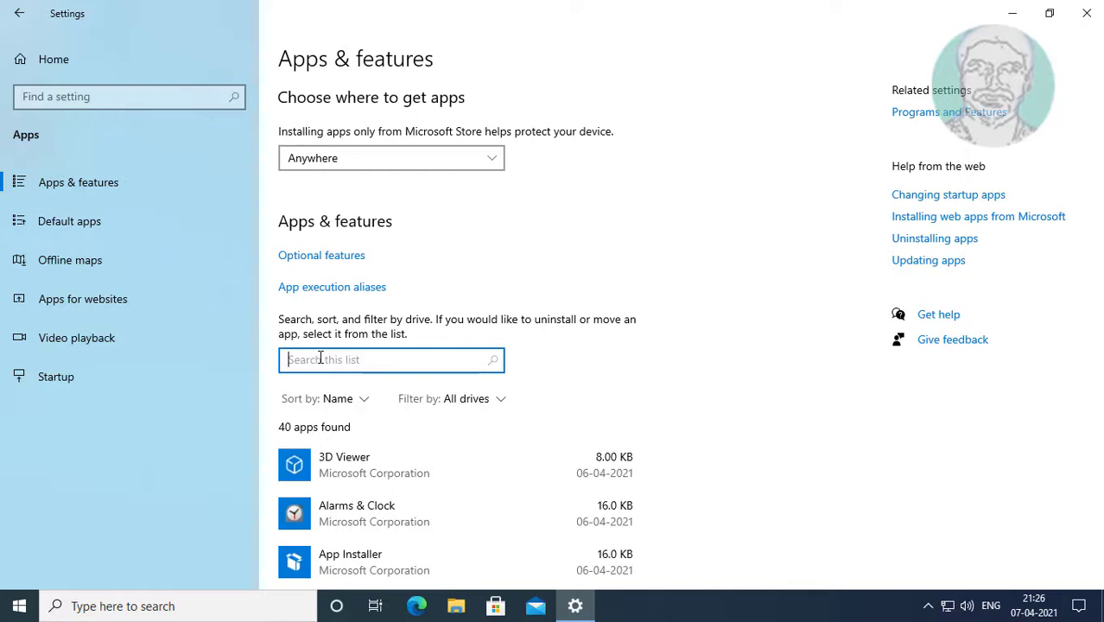
pyautogui.write('sto')
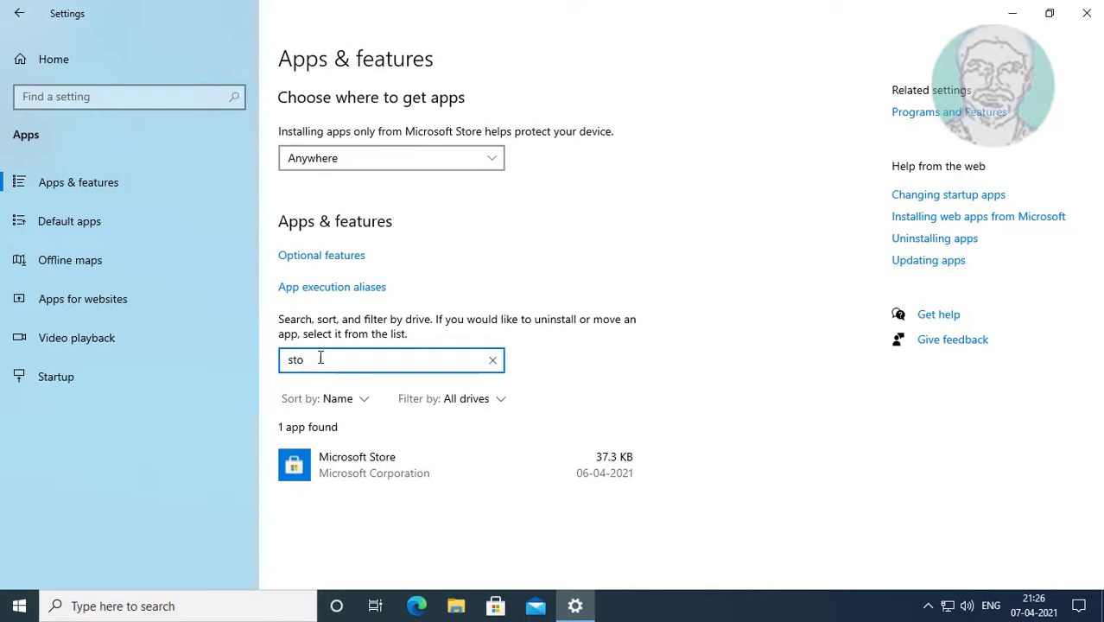
pyautogui.write('re')
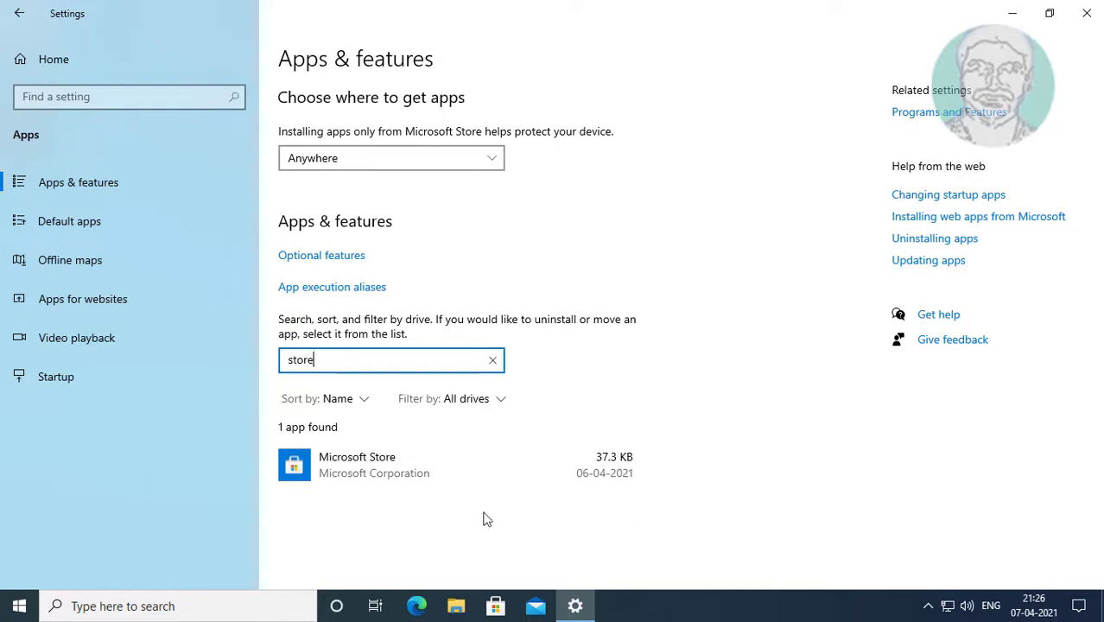
pyautogui.click(380, 465)
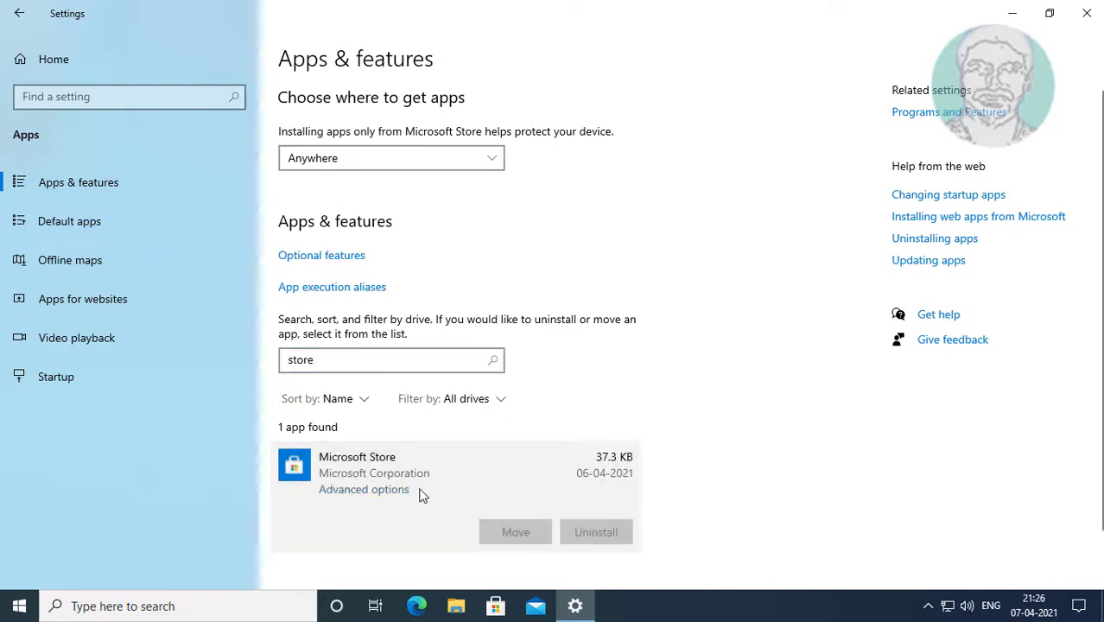
# Step: Reset Microsoft Store from its Advanced options, then close the Settings window
pyautogui.click(363, 489)
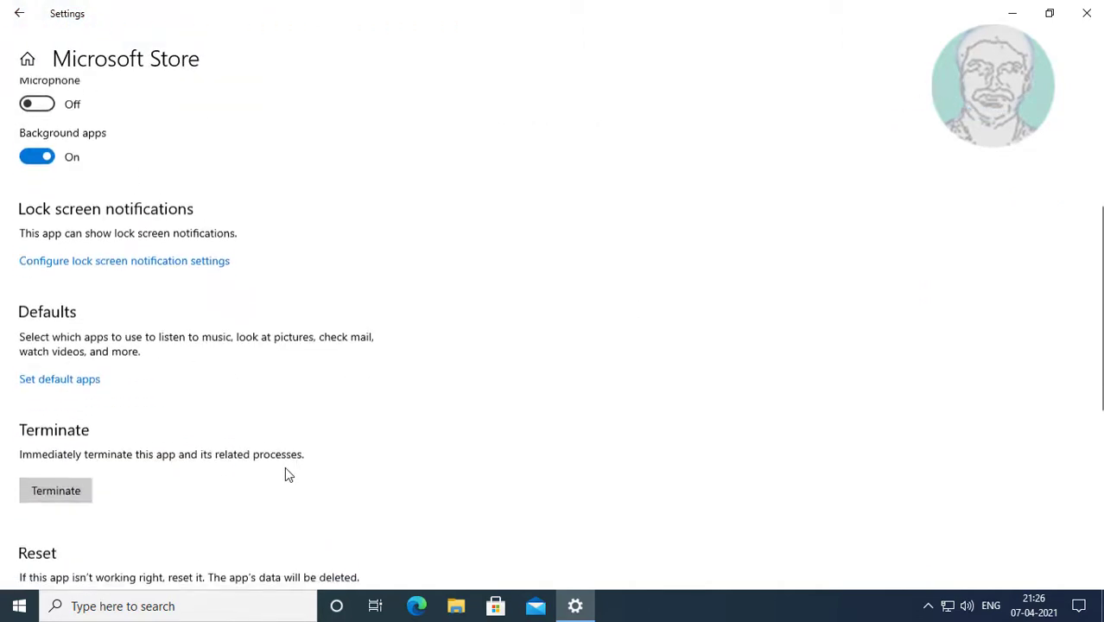
pyautogui.scroll(-3)
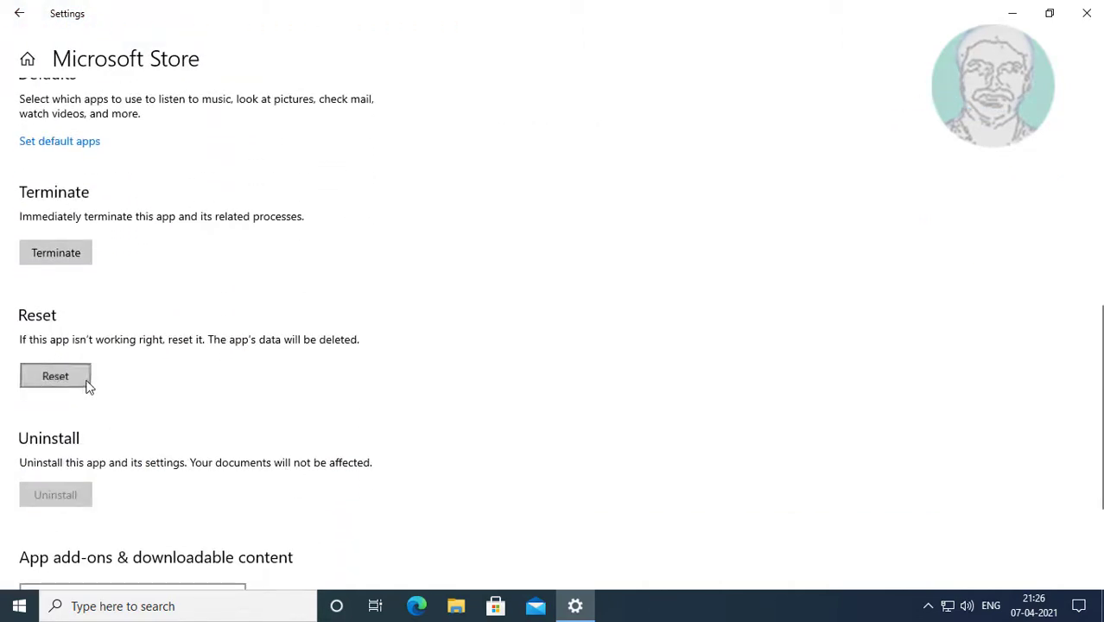
pyautogui.click(56, 375)
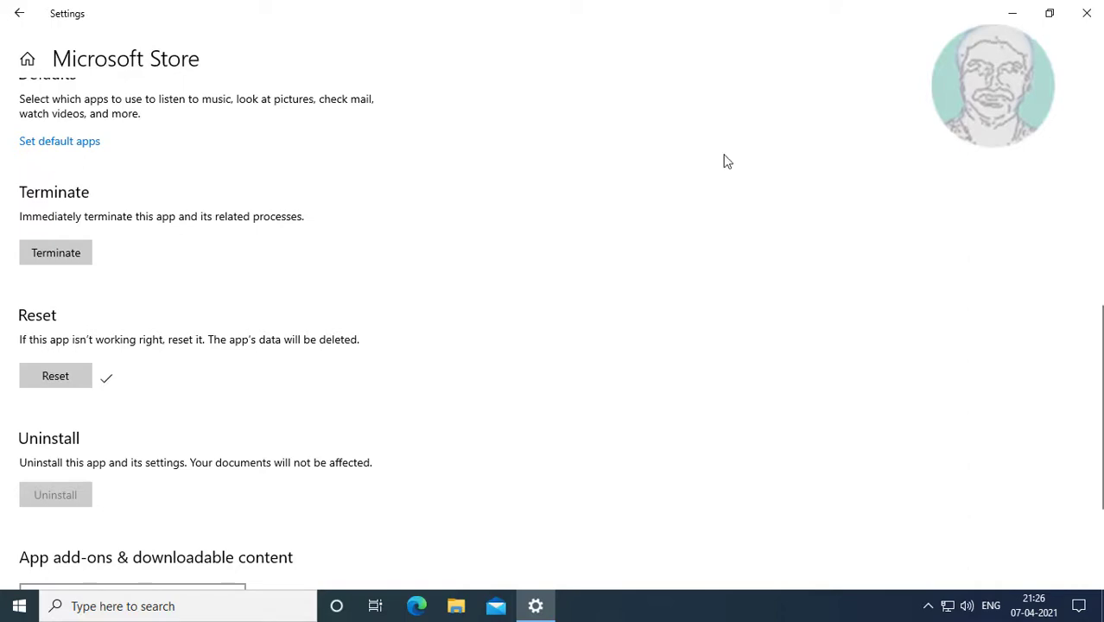
pyautogui.moveTo(41, 36)
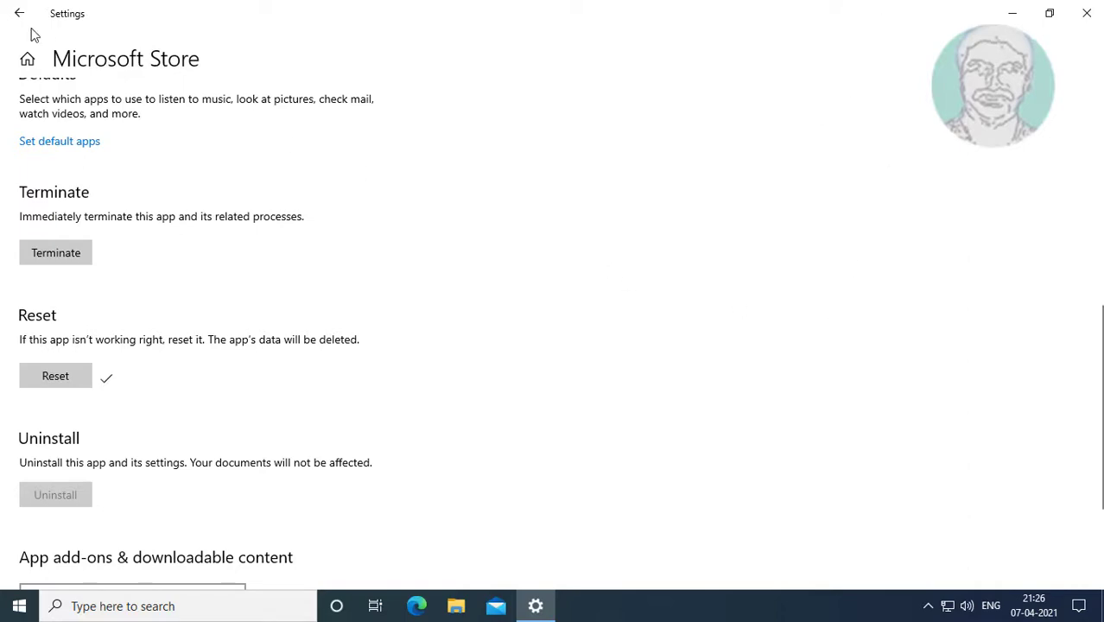
pyautogui.click(25, 17)
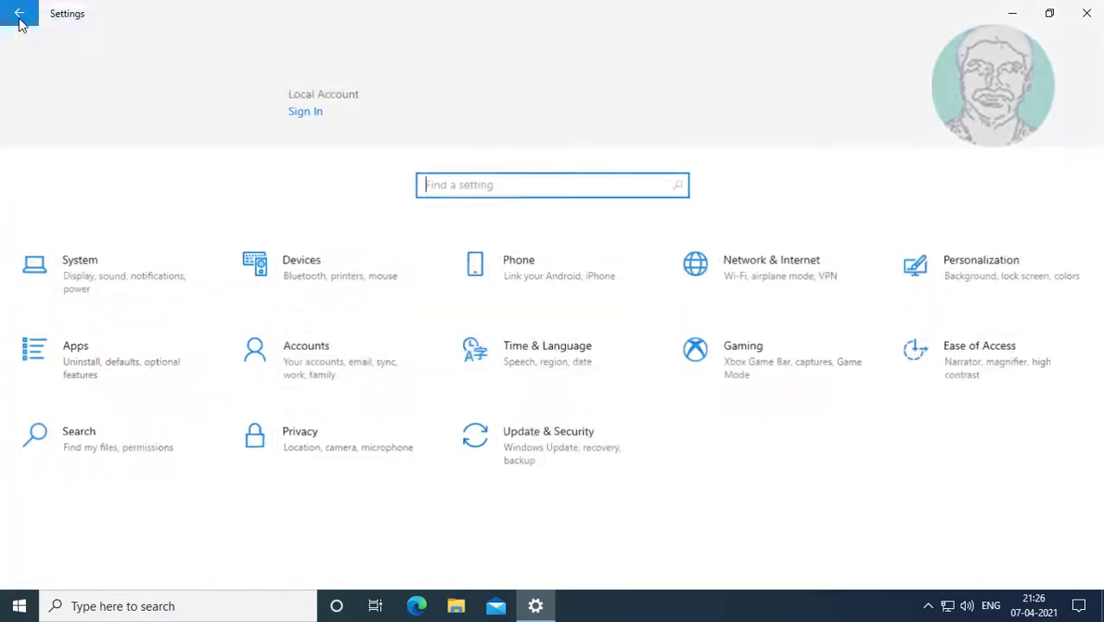
pyautogui.click(1081, 14)
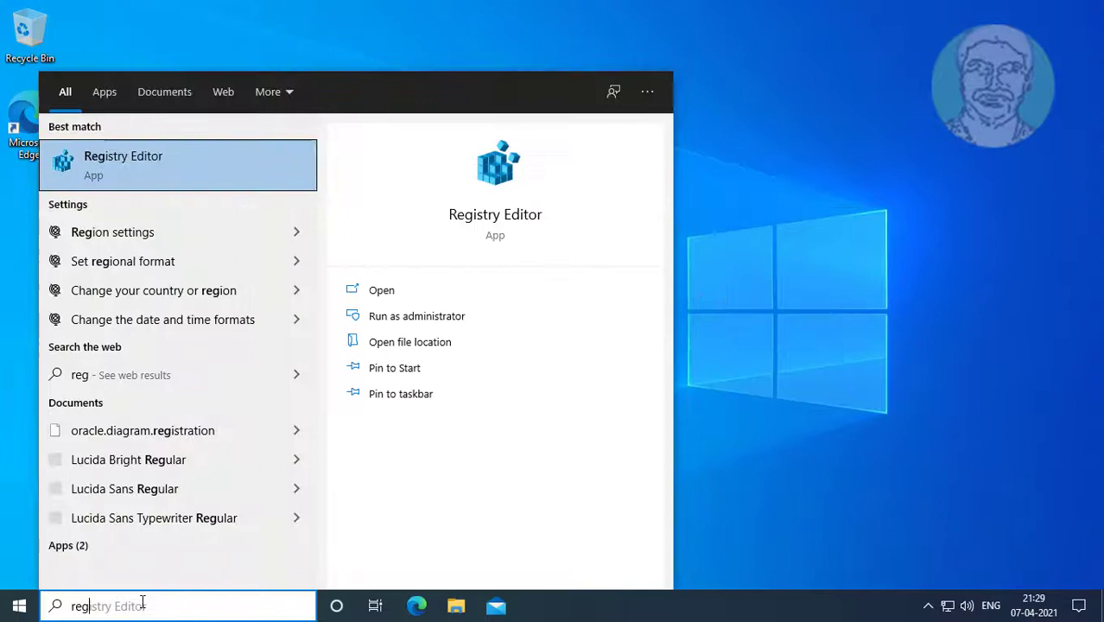
# Step: Launch 'regedit' from taskbar search and allow it through the User Account Control prompt
pyautogui.write('regedit')
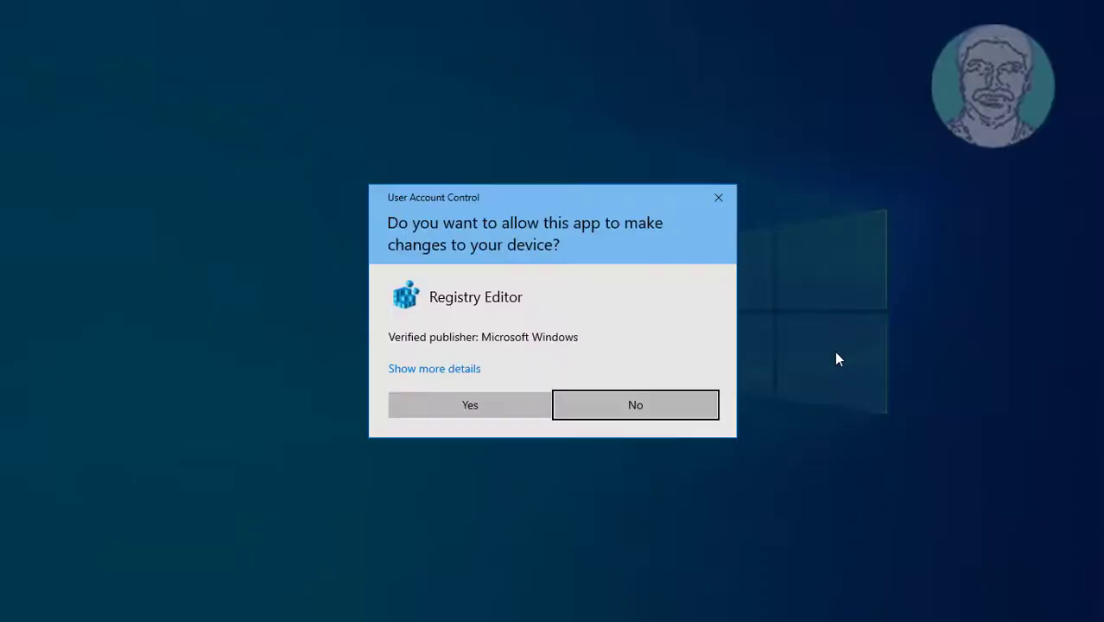
pyautogui.click(470, 404)
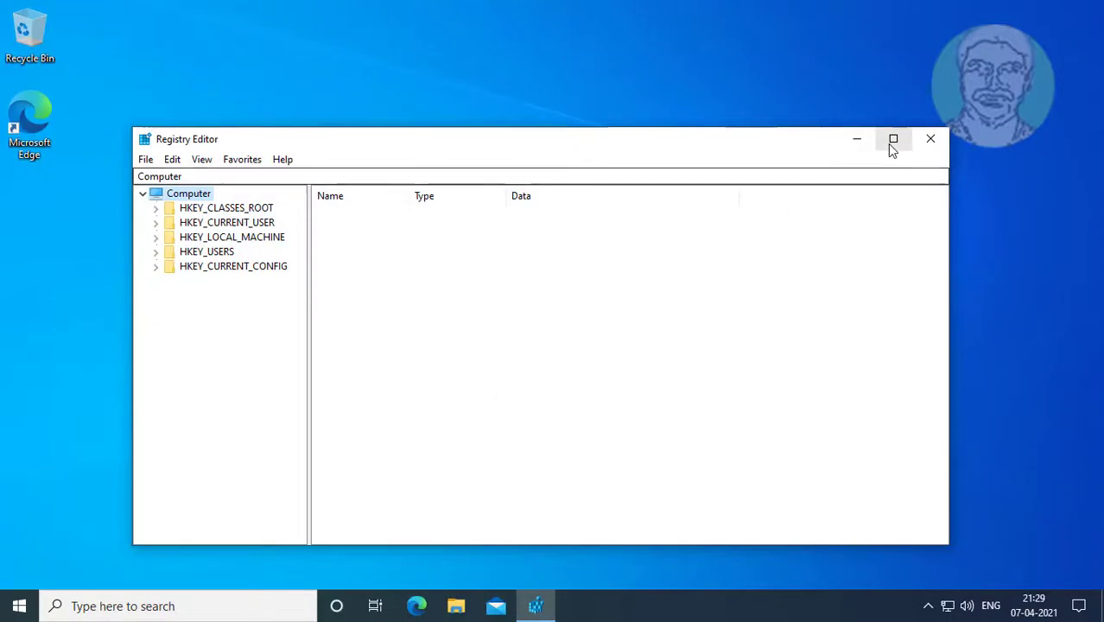
# Step: Maximize Registry Editor and expand HKEY_CLASSES_ROOT, scrolling toward the .exe key
pyautogui.click(893, 139)
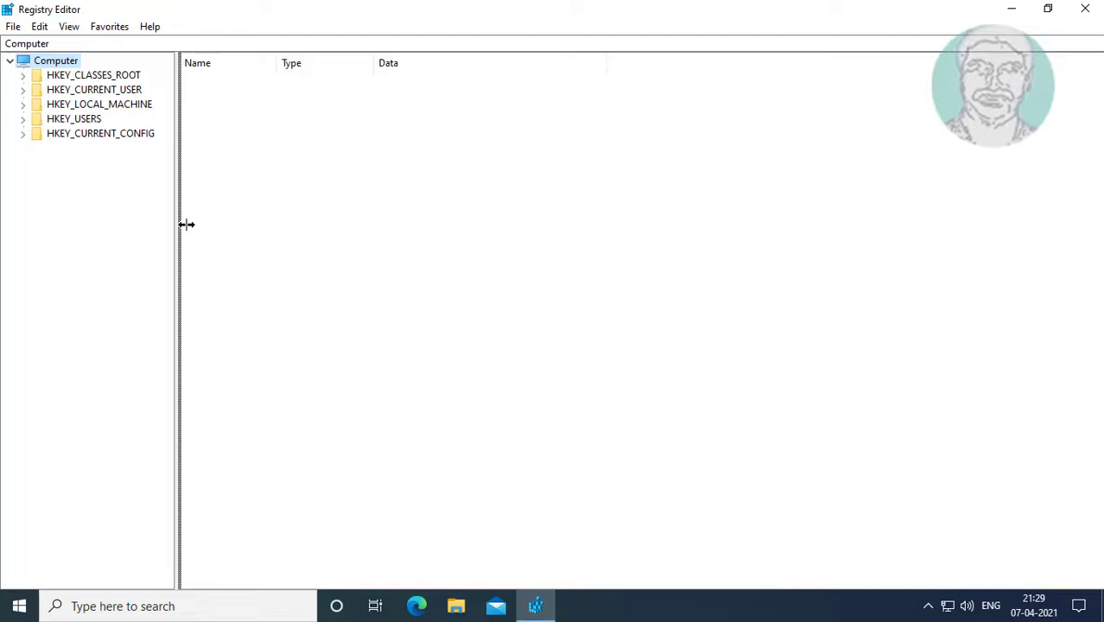
pyautogui.click(97, 90)
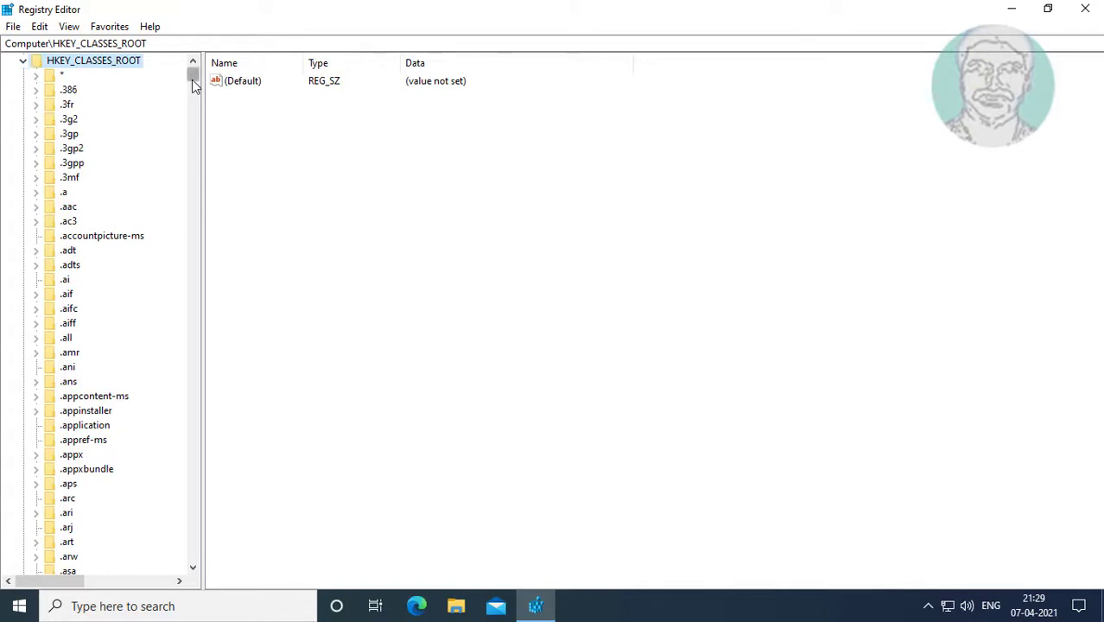
pyautogui.moveTo(193, 78); pyautogui.dragTo(194, 90)
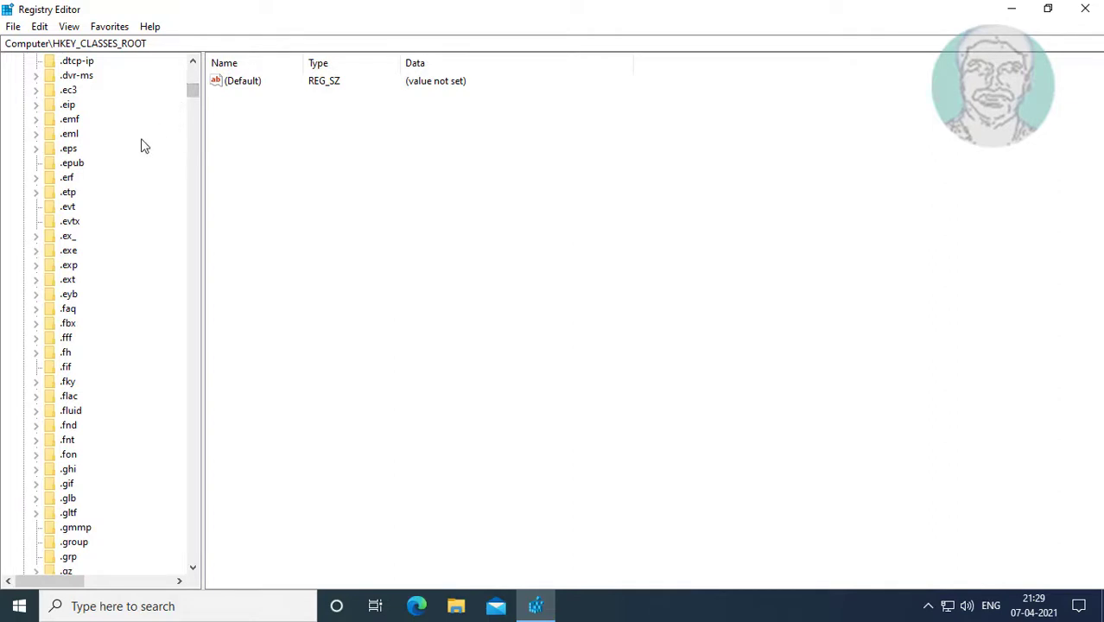
pyautogui.moveTo(72, 255)
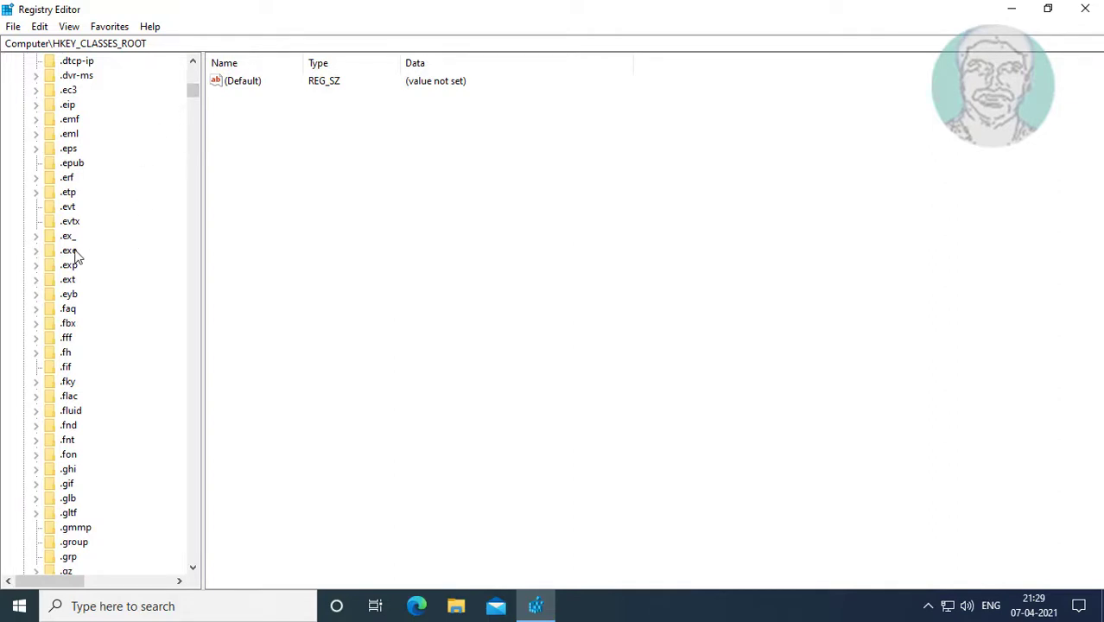
# Step: Select the .exe key and confirm its (Default) value reads exefile, leaving it unchanged
pyautogui.click(67, 251)
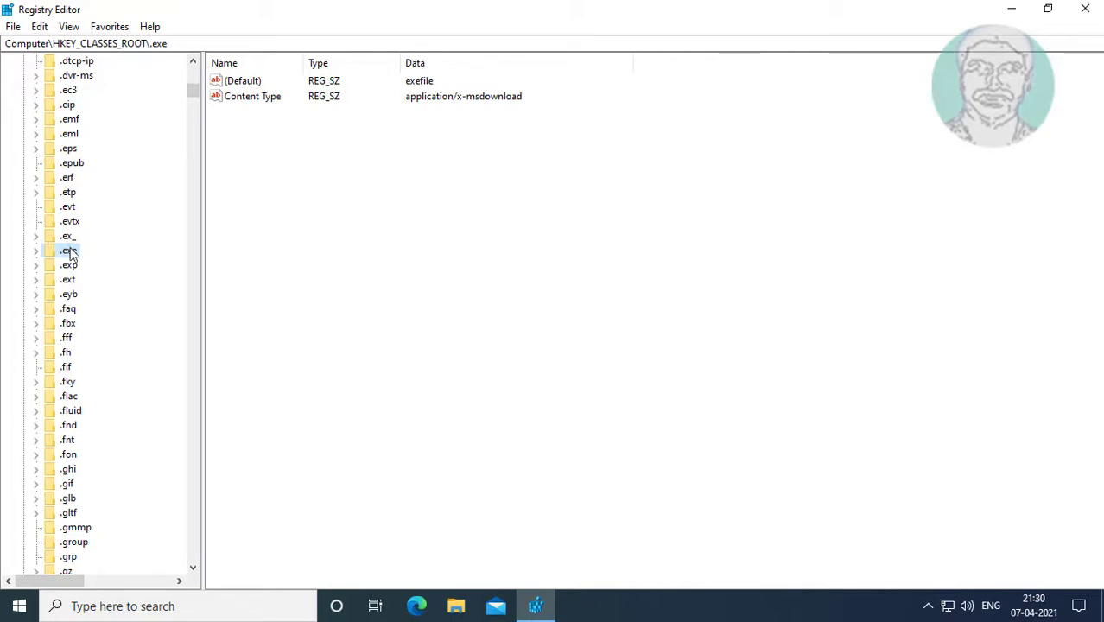
pyautogui.moveTo(256, 83)
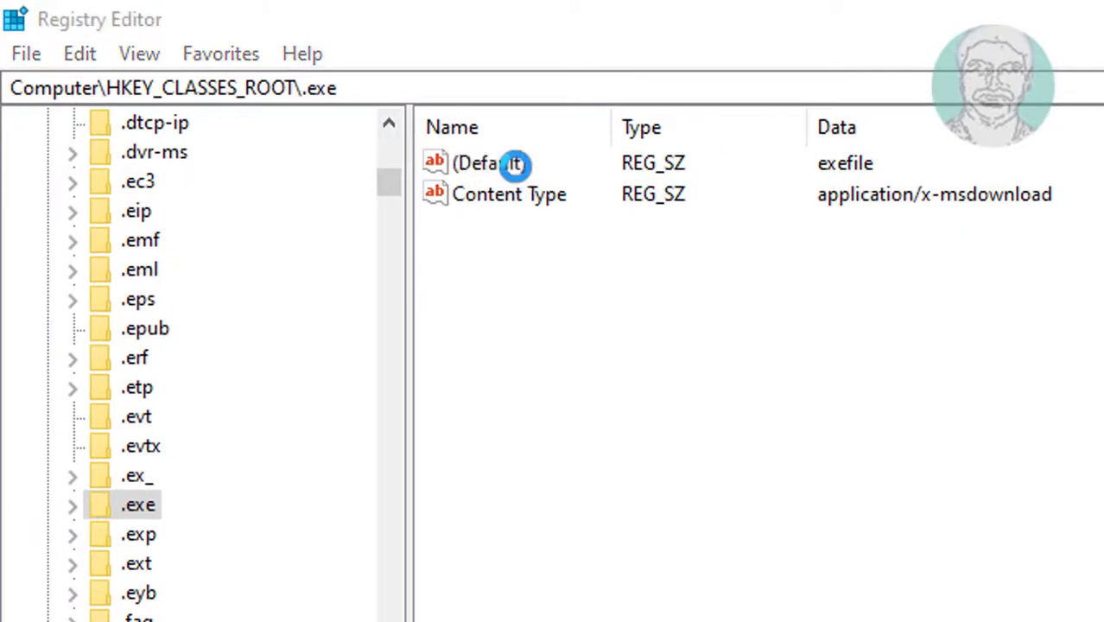
pyautogui.doubleClick(504, 162)
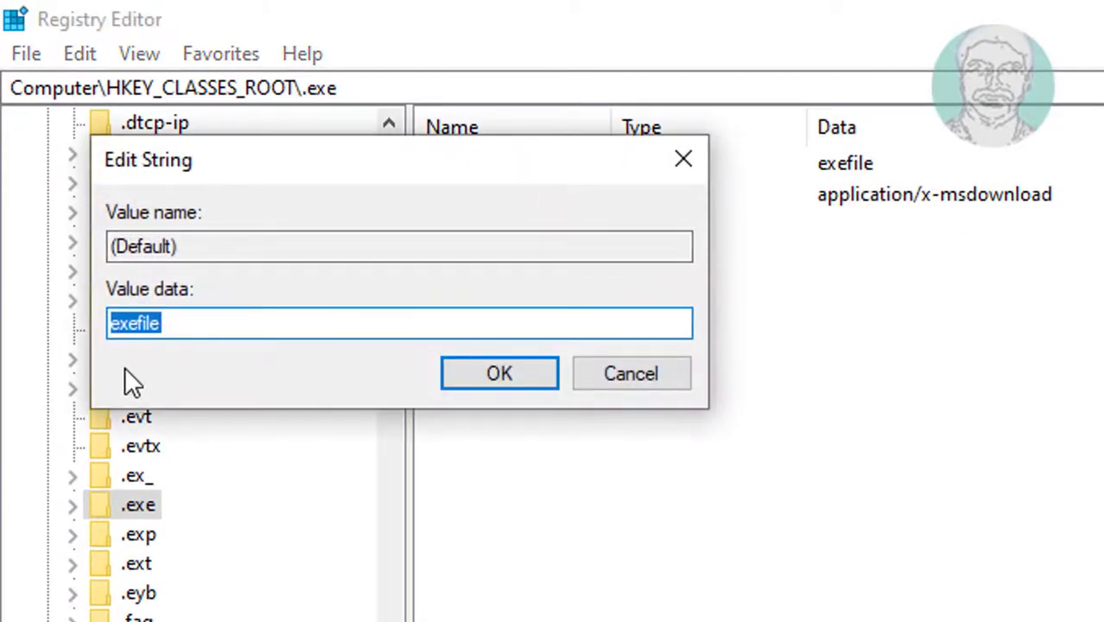
pyautogui.moveTo(155, 290)
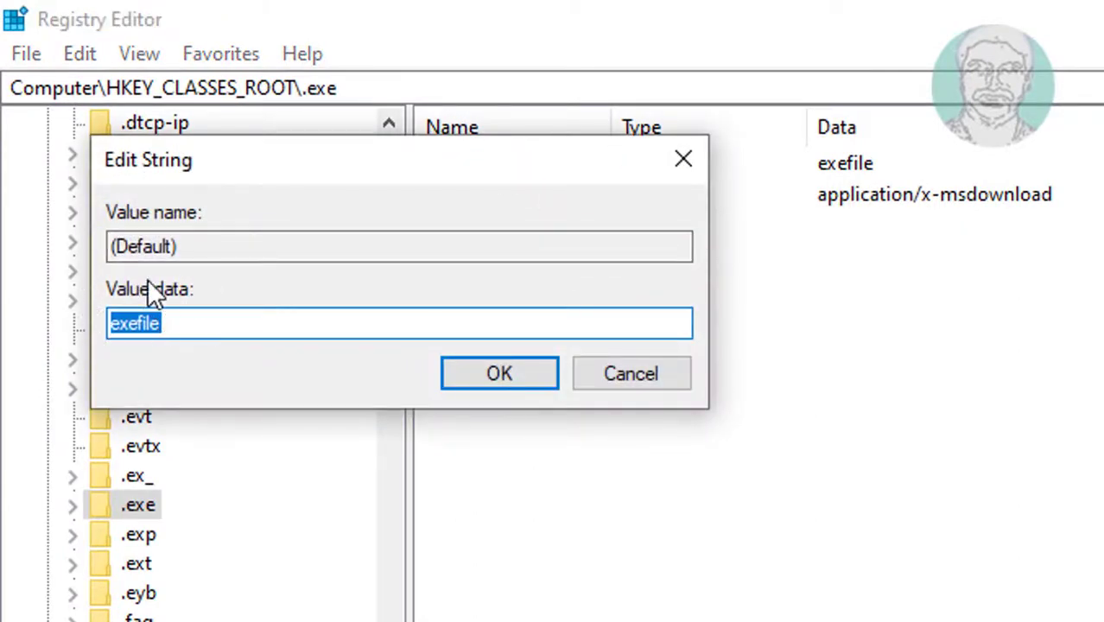
pyautogui.moveTo(98, 308)
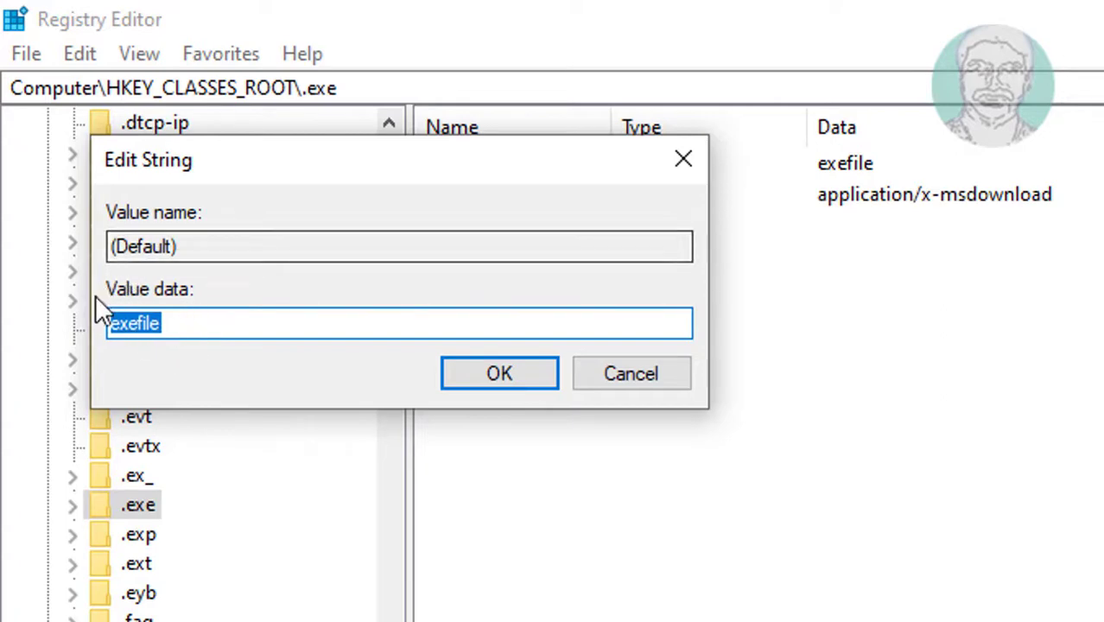
pyautogui.click(497, 374)
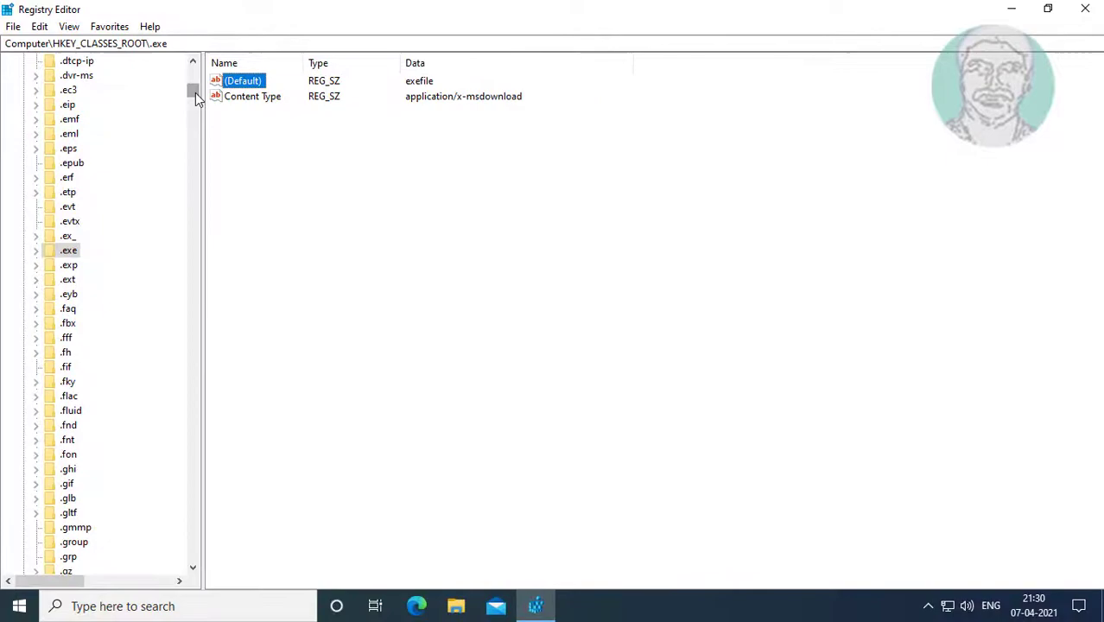
# Step: Scroll to the exefile key and confirm its (Default) value reads Application, unchanged
pyautogui.moveTo(193, 90); pyautogui.dragTo(194, 111)
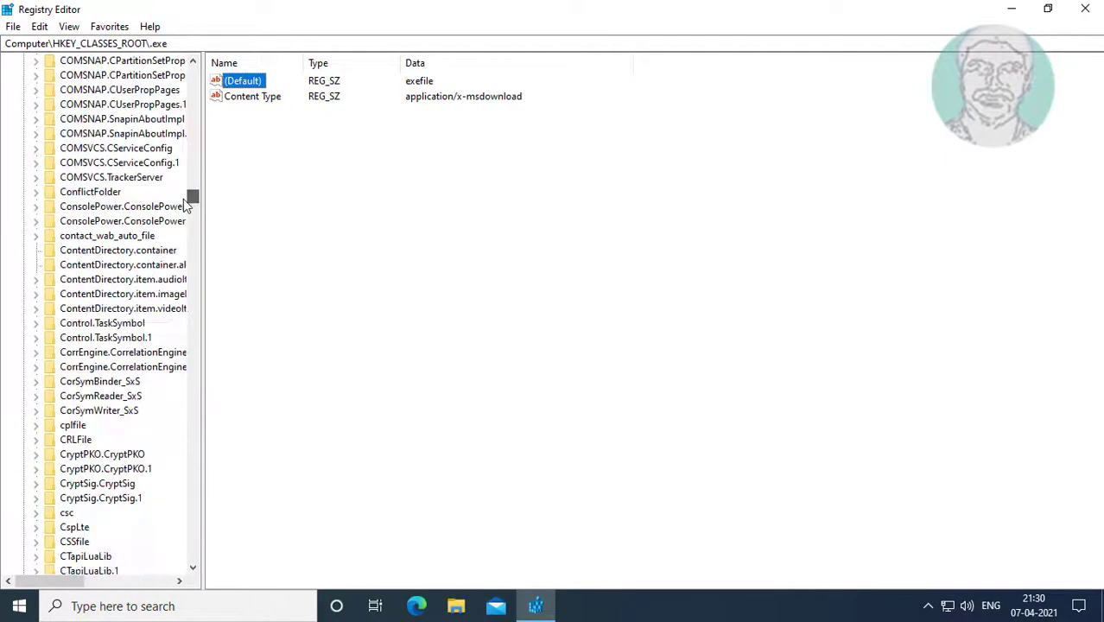
pyautogui.scroll(-3)
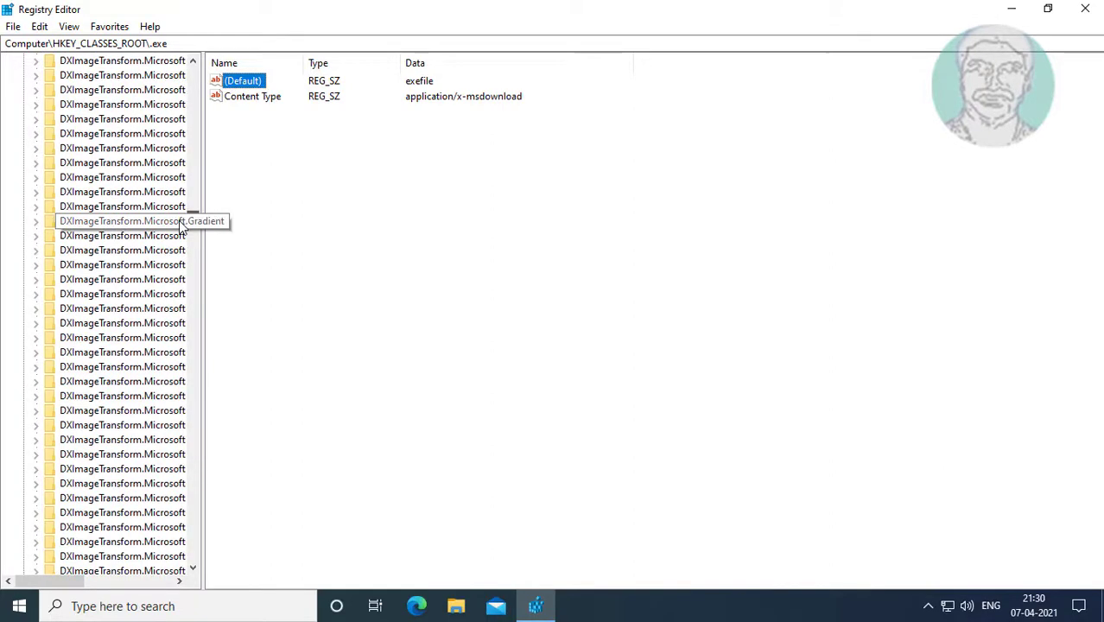
pyautogui.scroll(-3)
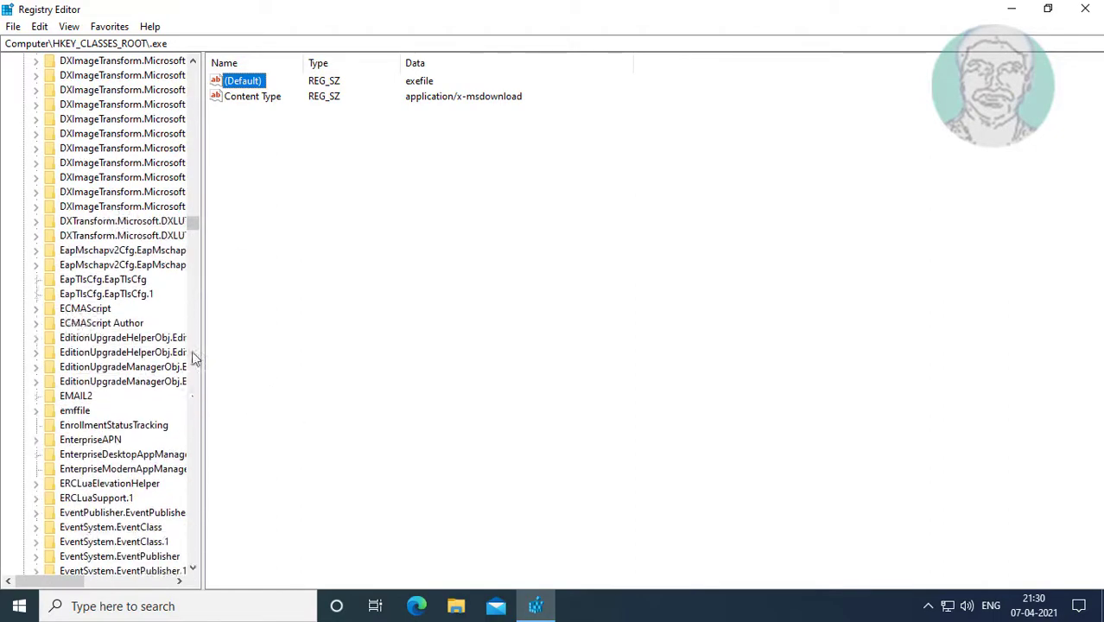
pyautogui.scroll(-3)
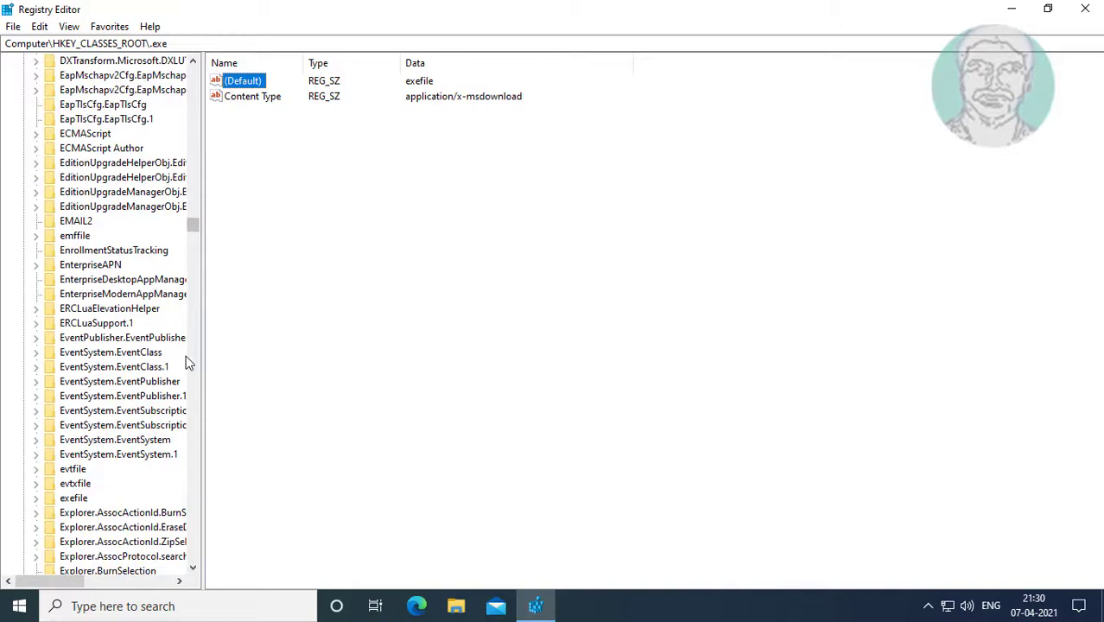
pyautogui.scroll(-3)
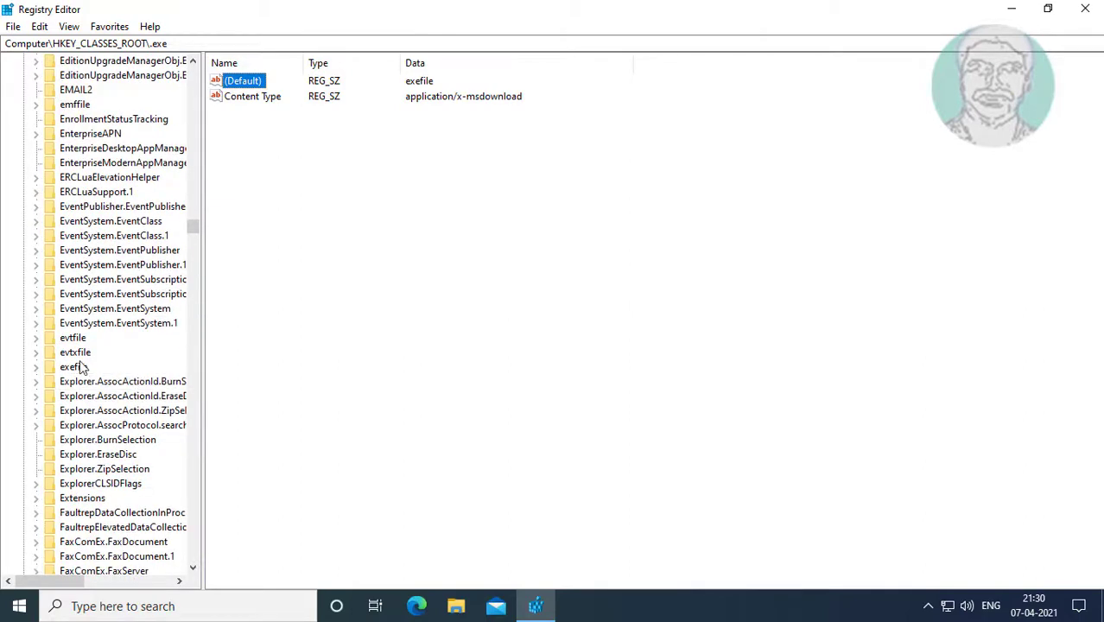
pyautogui.click(73, 367)
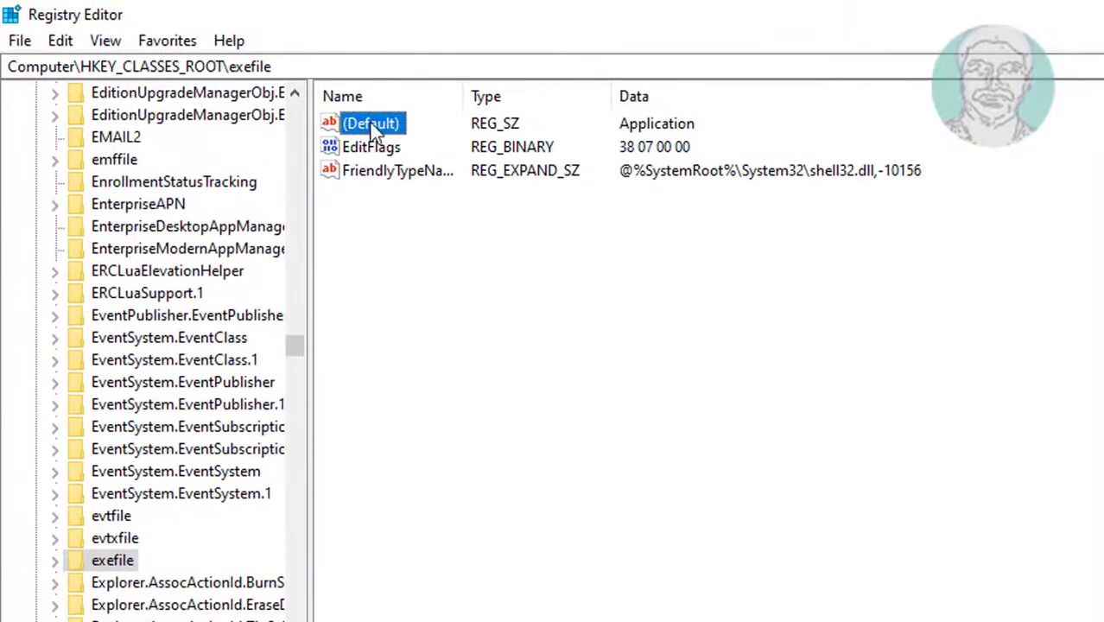
pyautogui.doubleClick(374, 122)
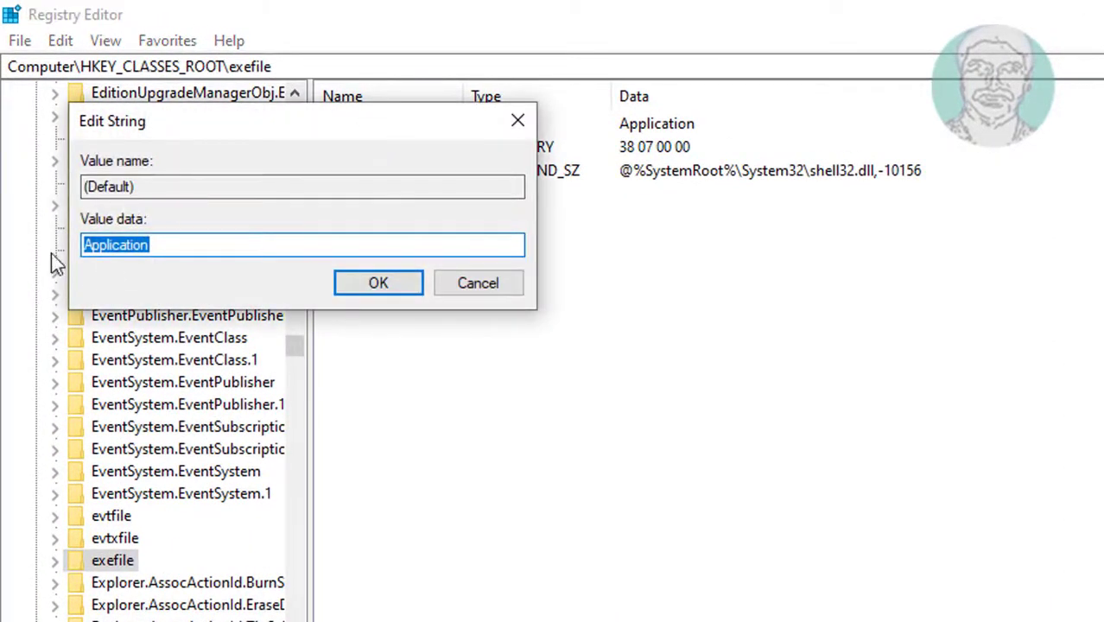
pyautogui.moveTo(86, 279)
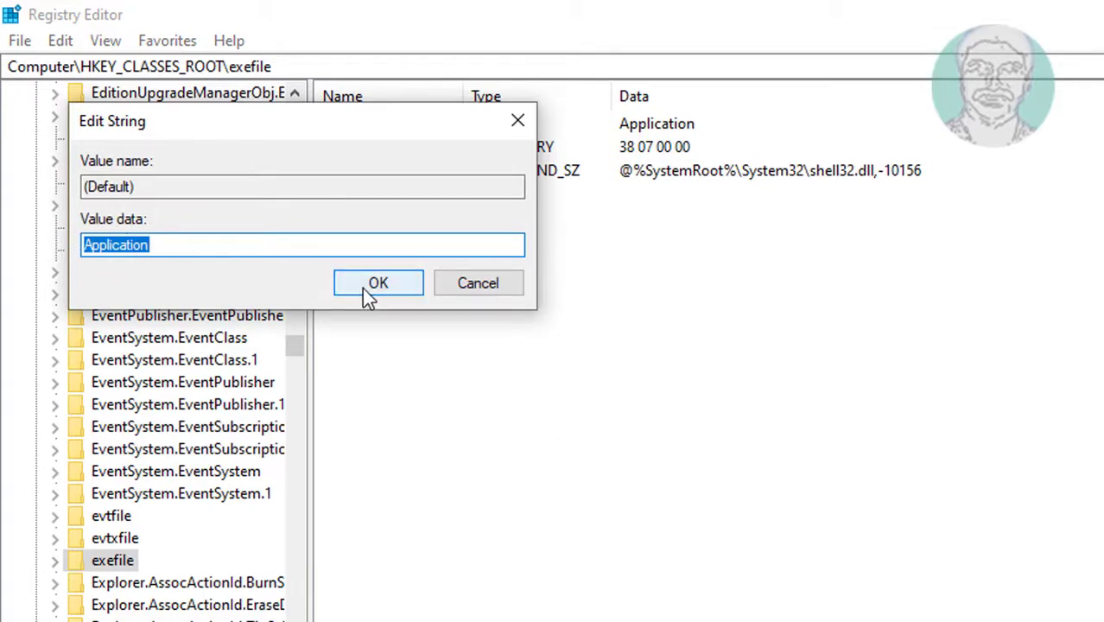
pyautogui.click(377, 283)
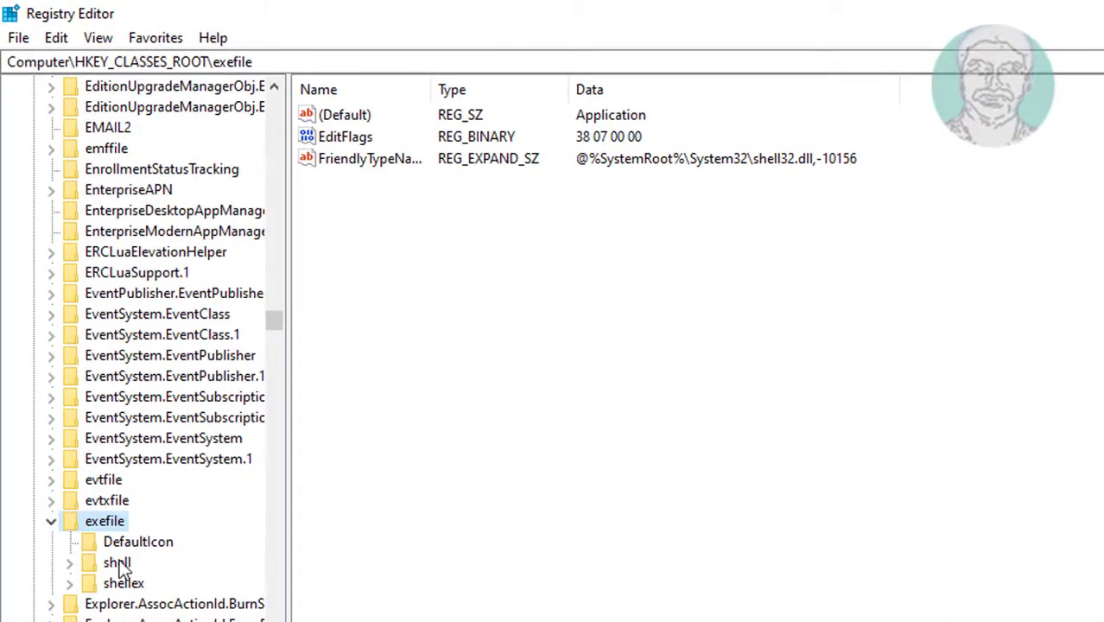
# Step: Expand exefile > shell > open and select the command subkey to show its values
pyautogui.click(118, 564)
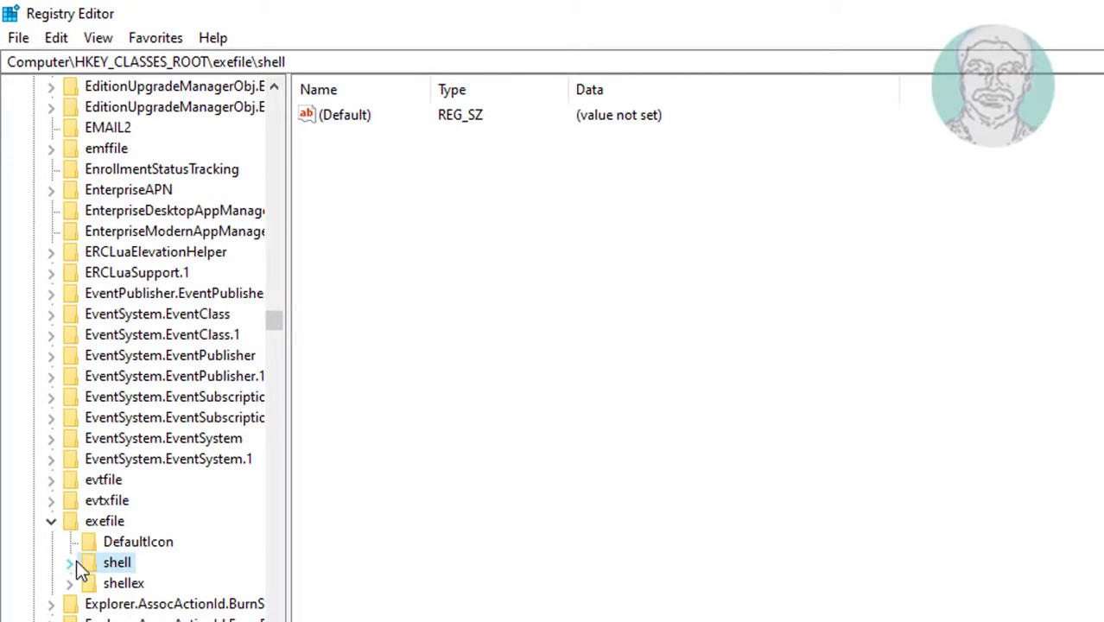
pyautogui.click(68, 563)
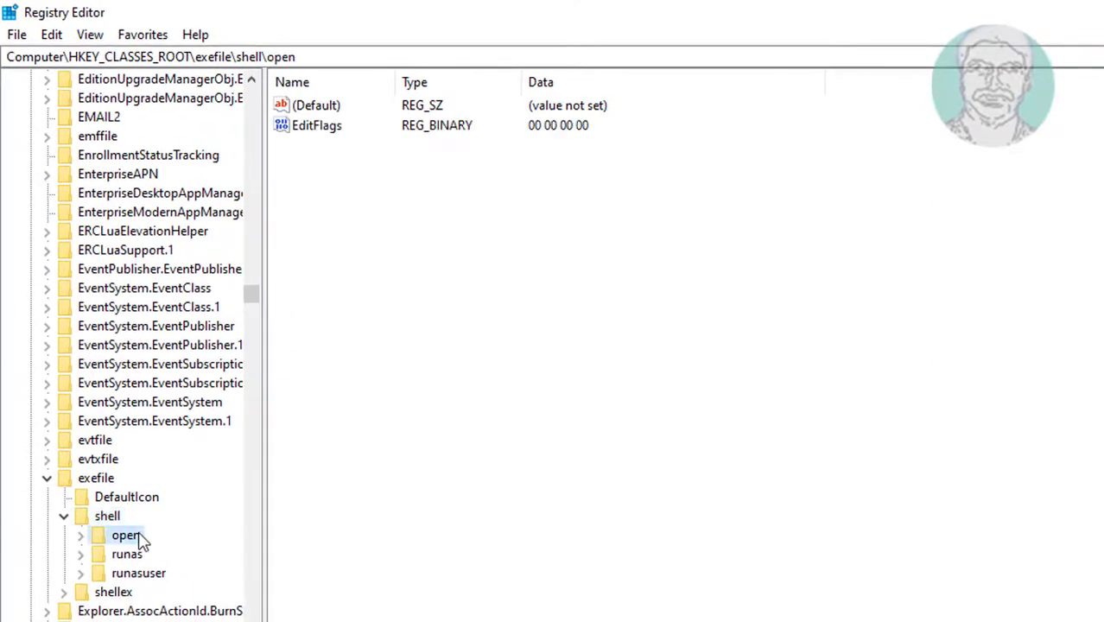
pyautogui.click(79, 536)
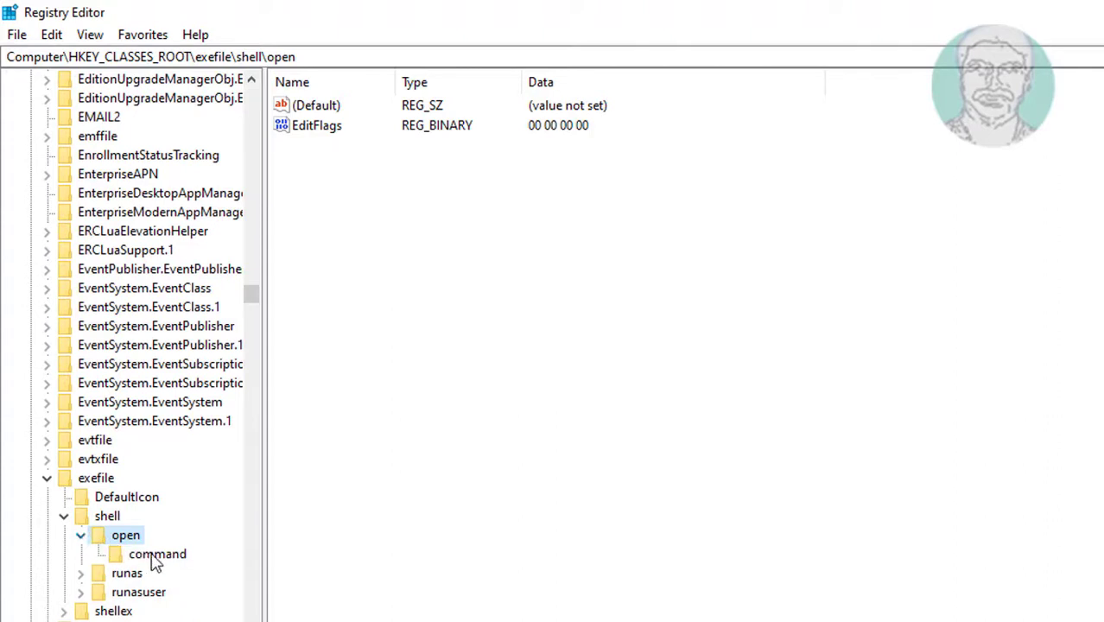
pyautogui.click(157, 553)
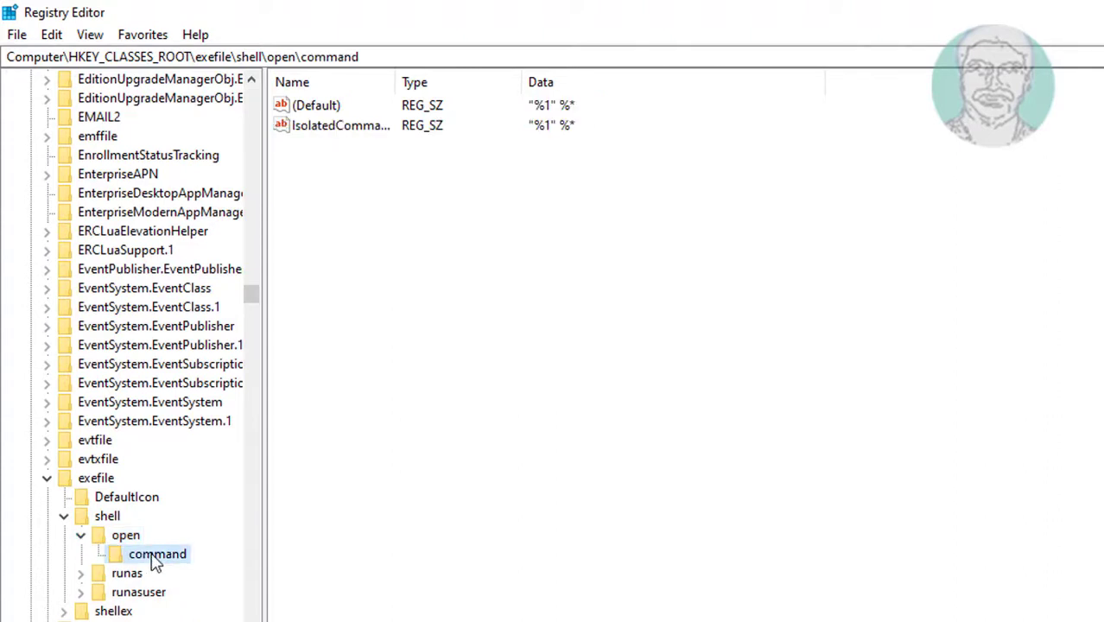
pyautogui.moveTo(362, 209)
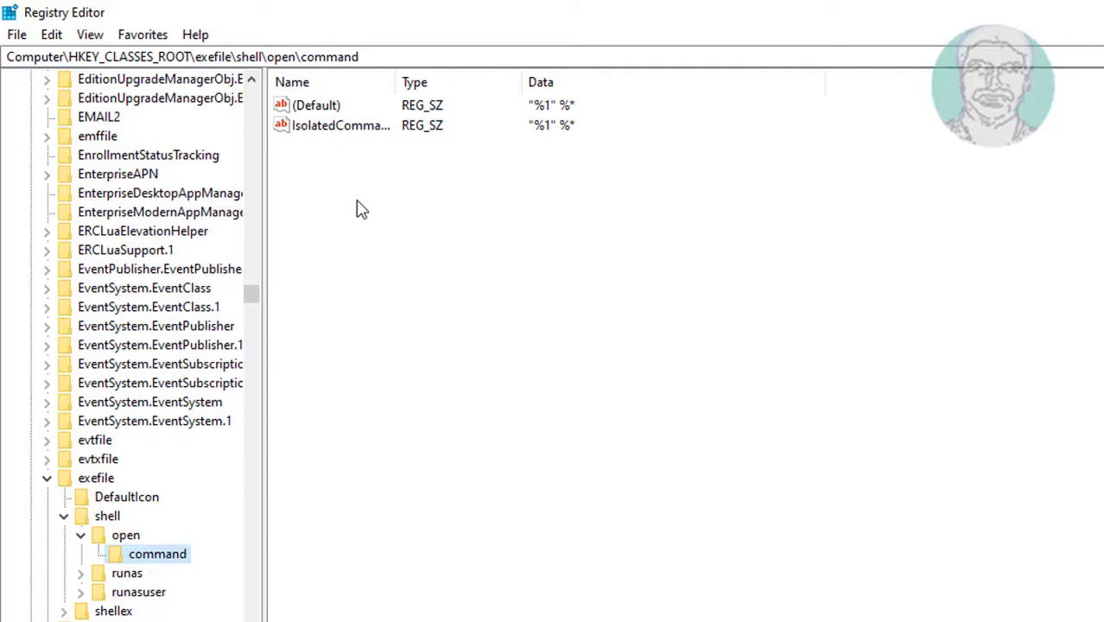
# Step: Confirm the command key's (Default) value data is "%1" %* and close the editor unchanged
pyautogui.click(314, 105)
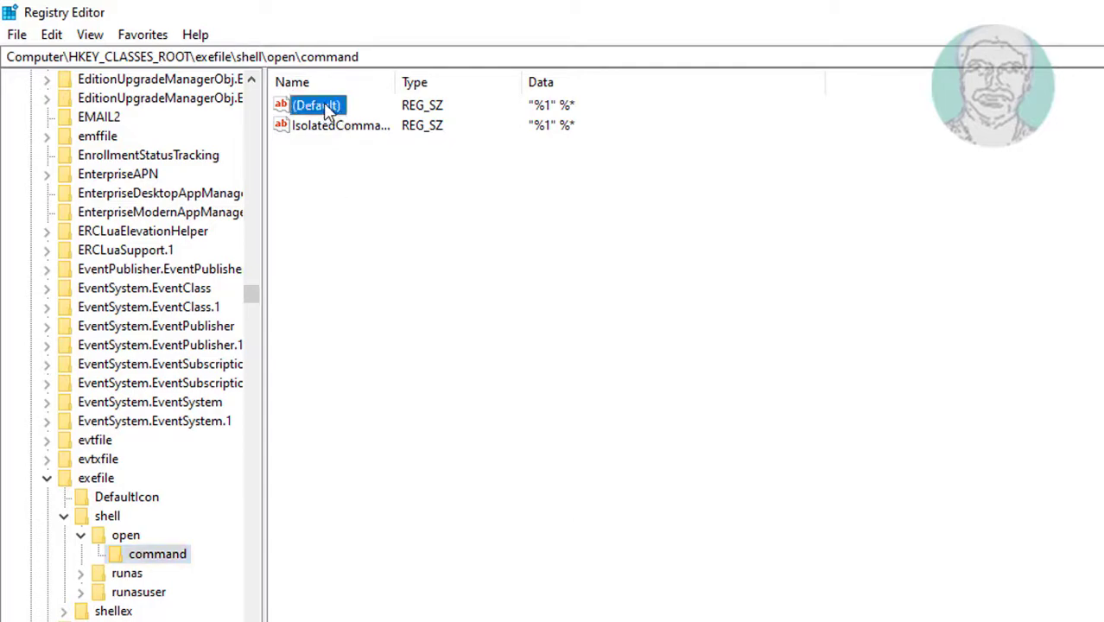
pyautogui.doubleClick(318, 105)
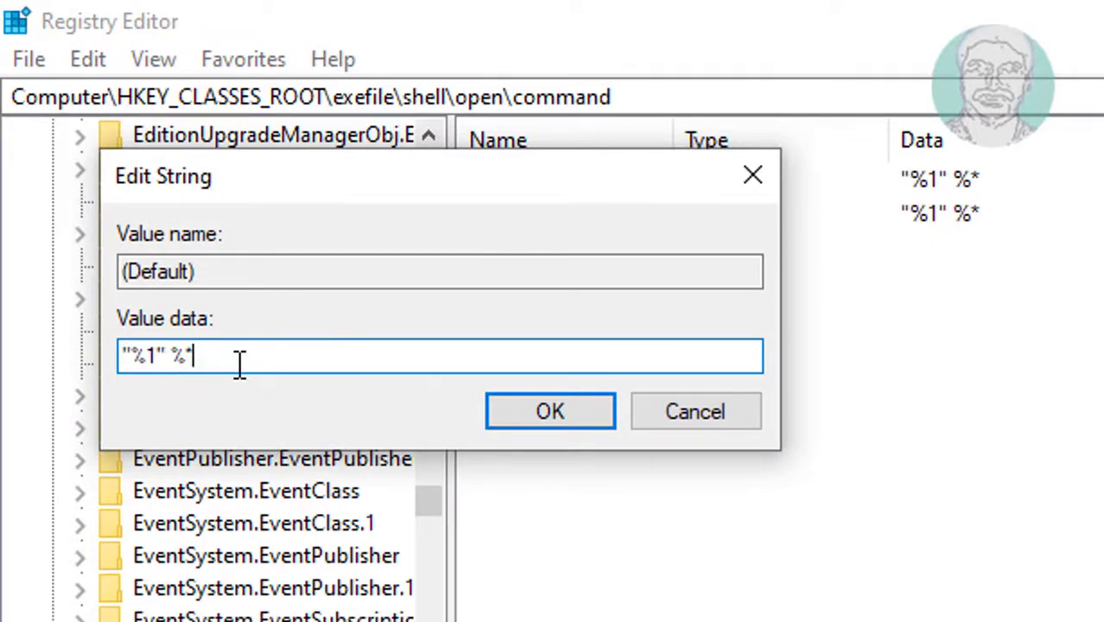
pyautogui.moveTo(204, 356)
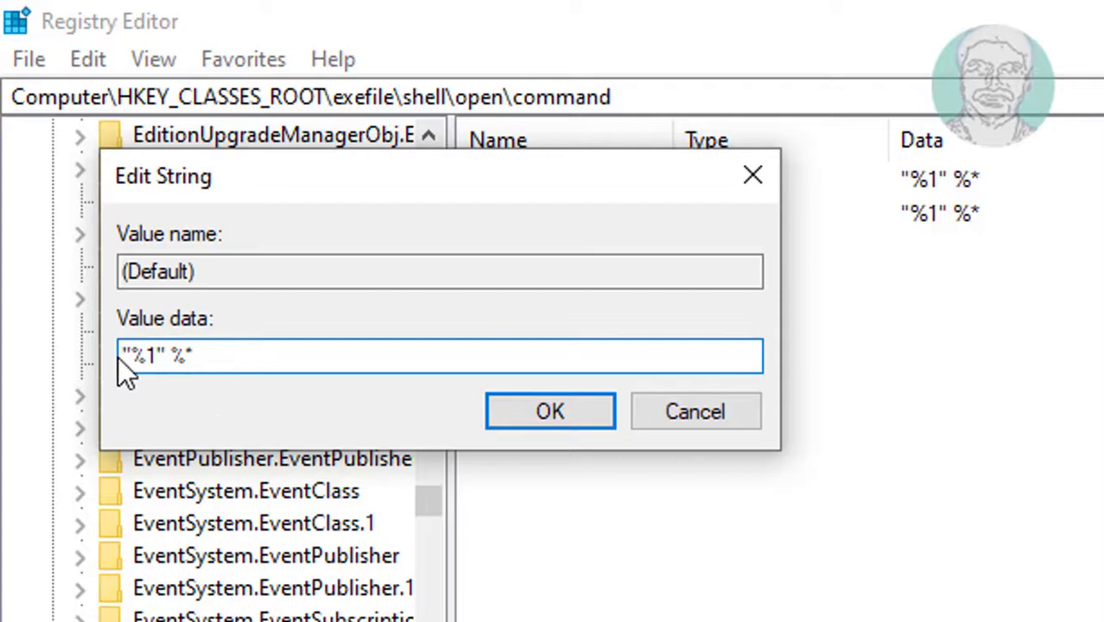
pyautogui.click(207, 356)
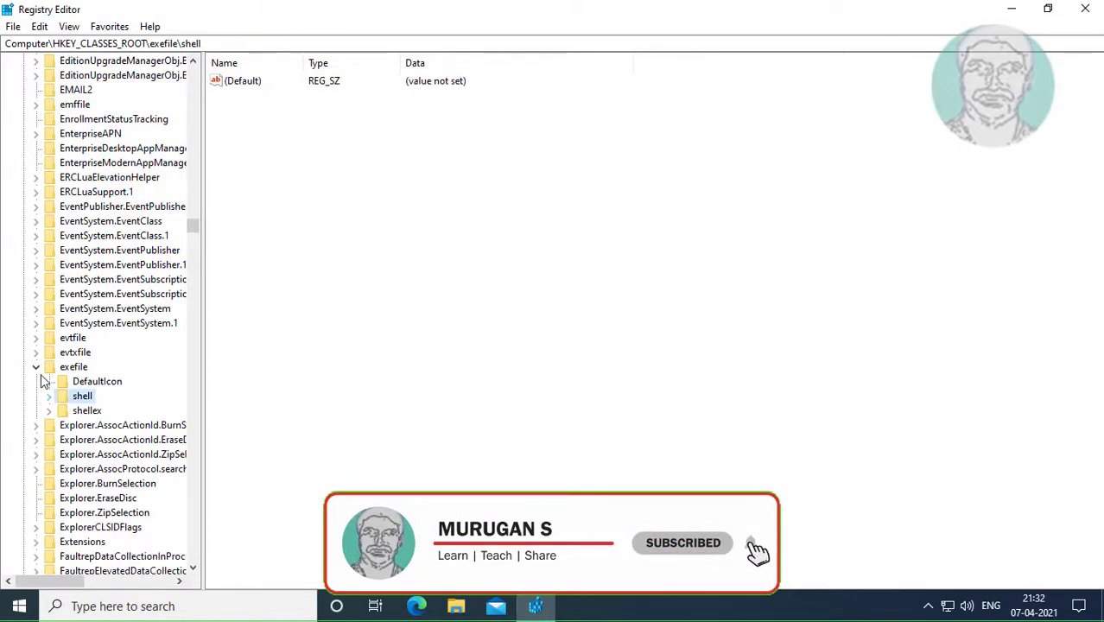
# Step: Collapse the registry tree, close Registry Editor and show the Start menu's power options
pyautogui.click(72, 367)
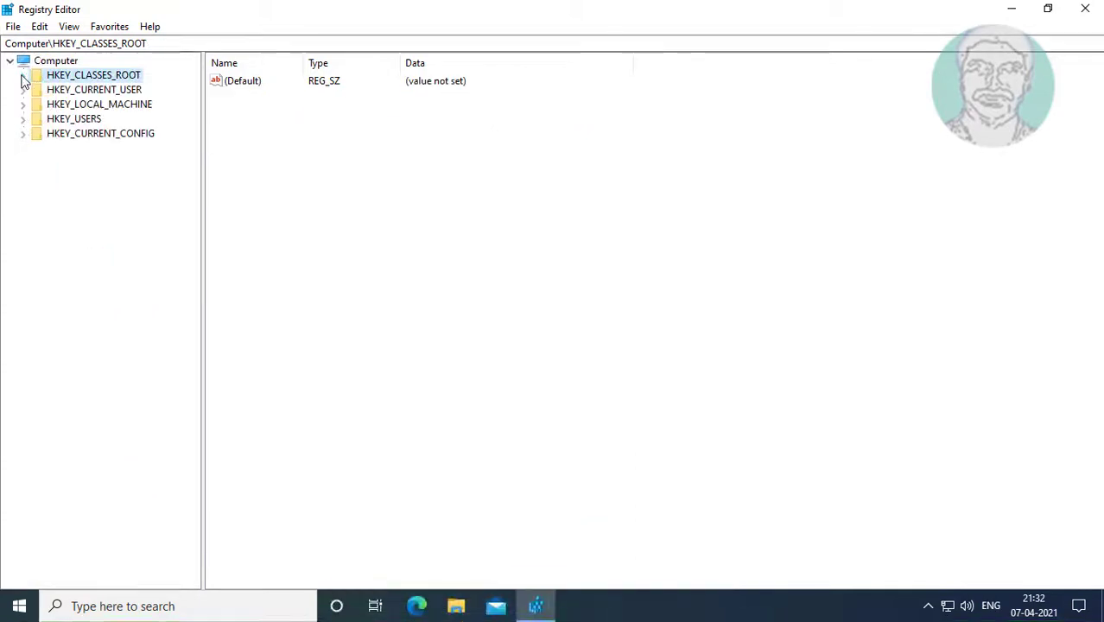
pyautogui.click(1084, 11)
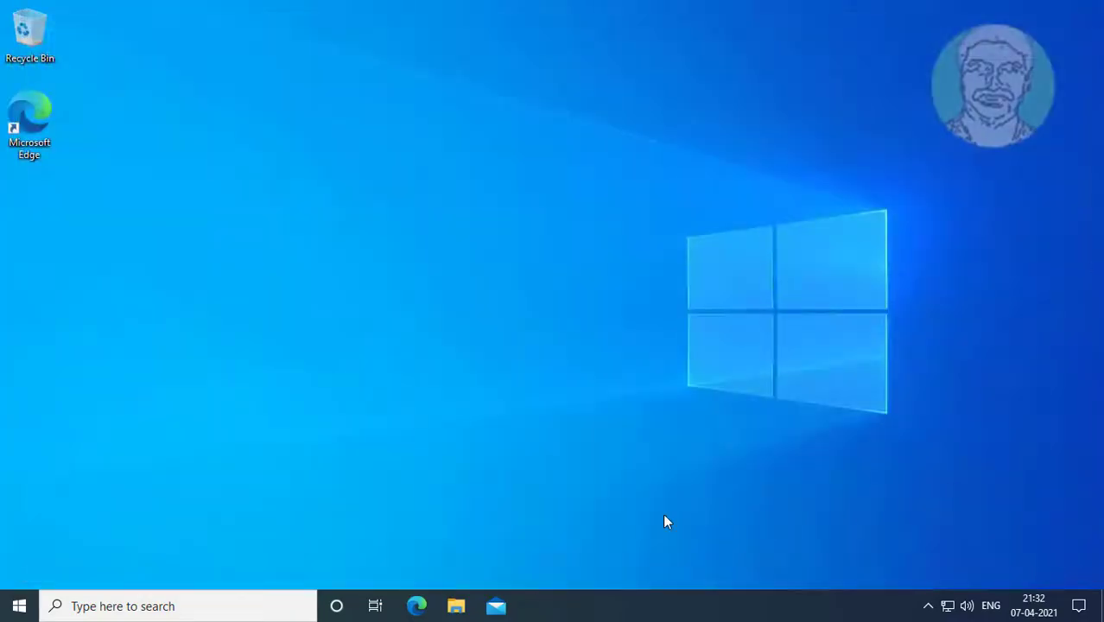
pyautogui.click(14, 605)
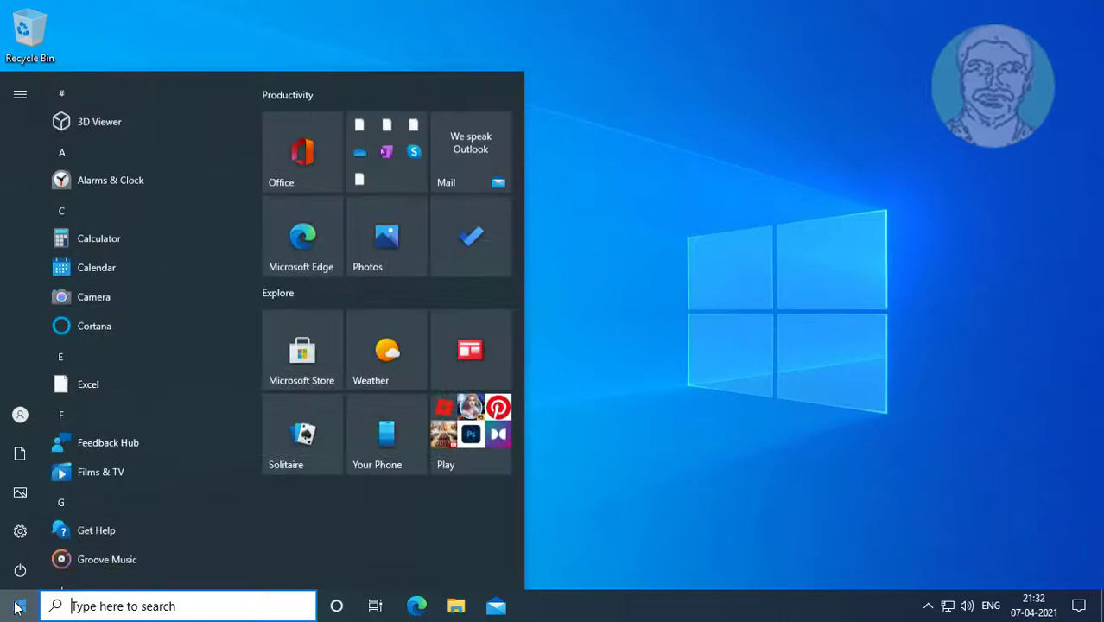
pyautogui.click(19, 570)
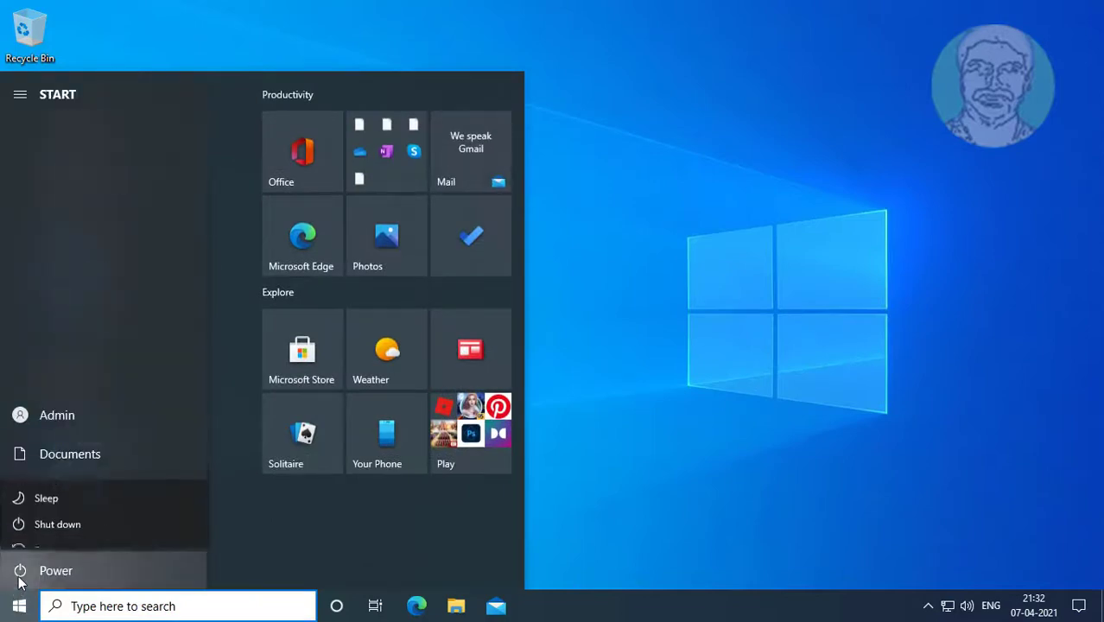